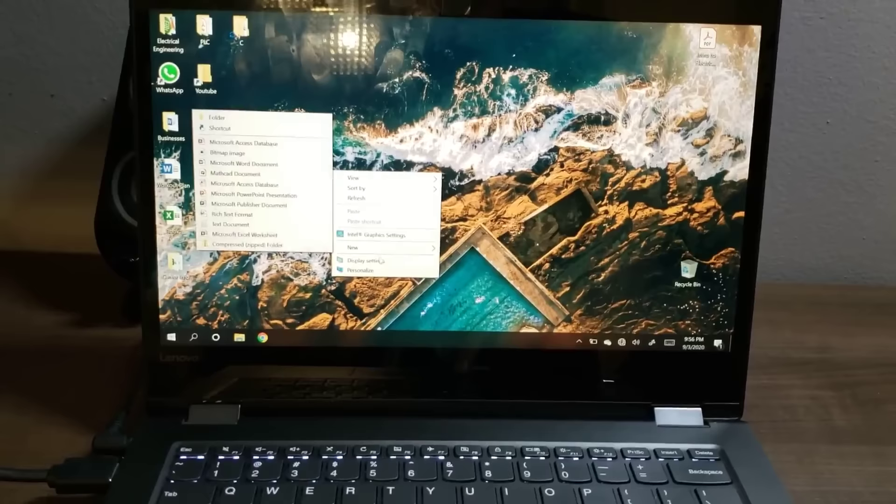
Reach the Display page from the desktop's right-click Display settings entry.
{"action": "left_click", "coordinate": [364, 260]}
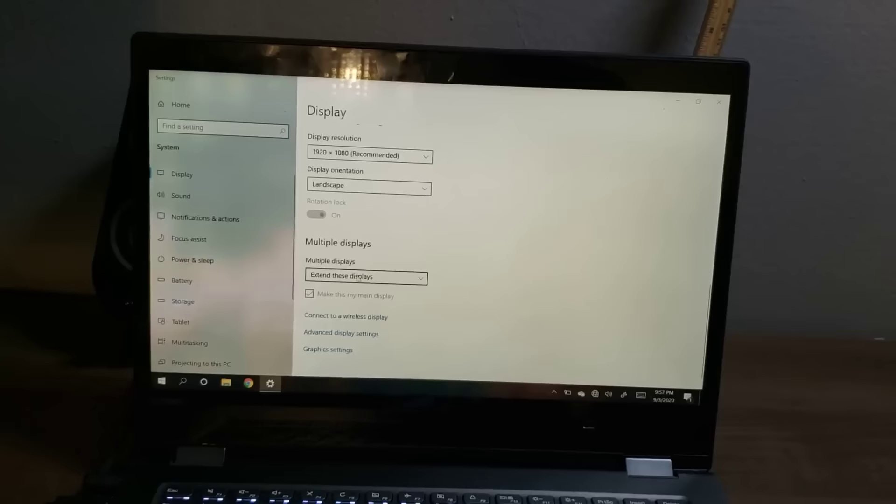
Set Multiple displays to 'Extend these displays' for the laptop and external monitor.
{"action": "left_click", "coordinate": [365, 277]}
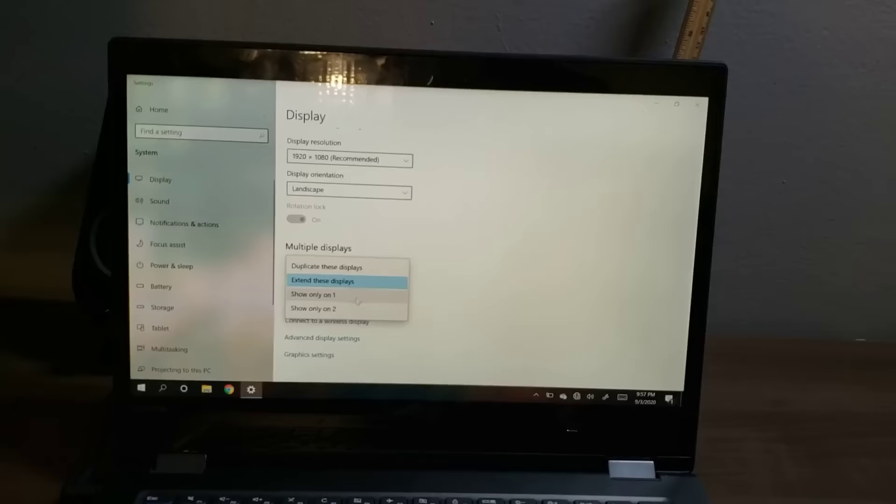
{"action": "left_click", "coordinate": [314, 295]}
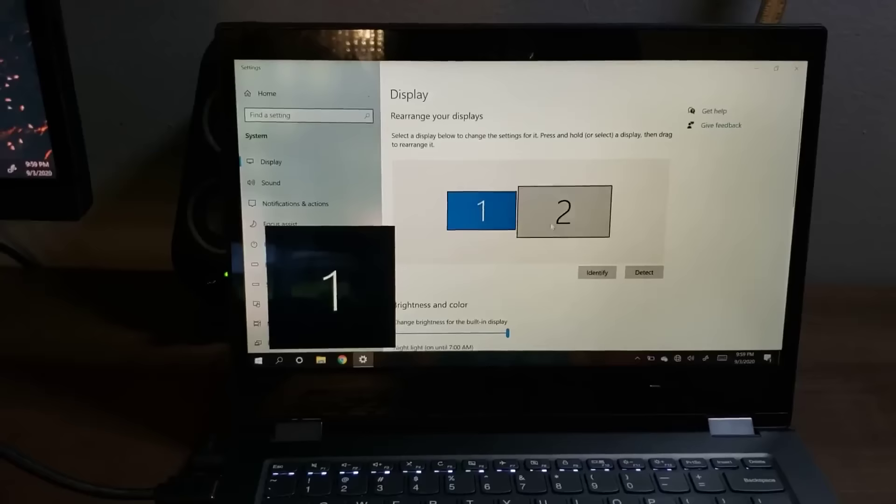
Scroll to display 2's 'Make this my main display' option at 2560 × 1440.
{"action": "scroll", "scroll_direction": "down", "scroll_amount": 3}
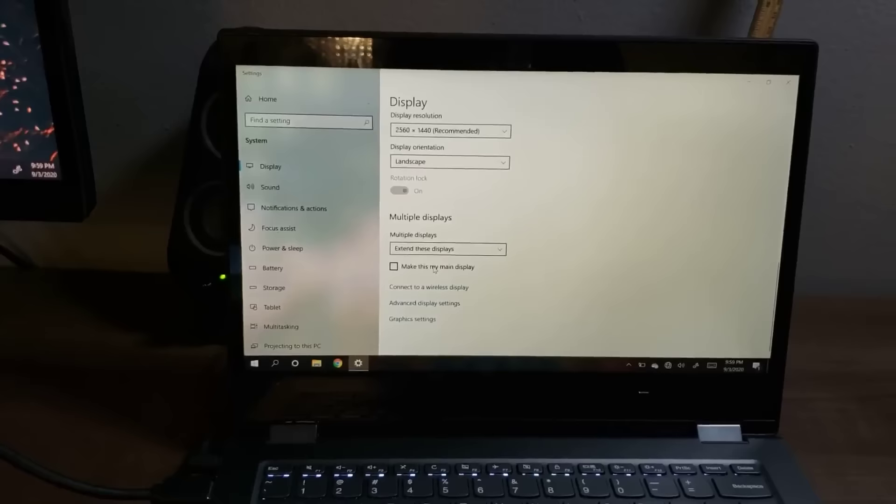